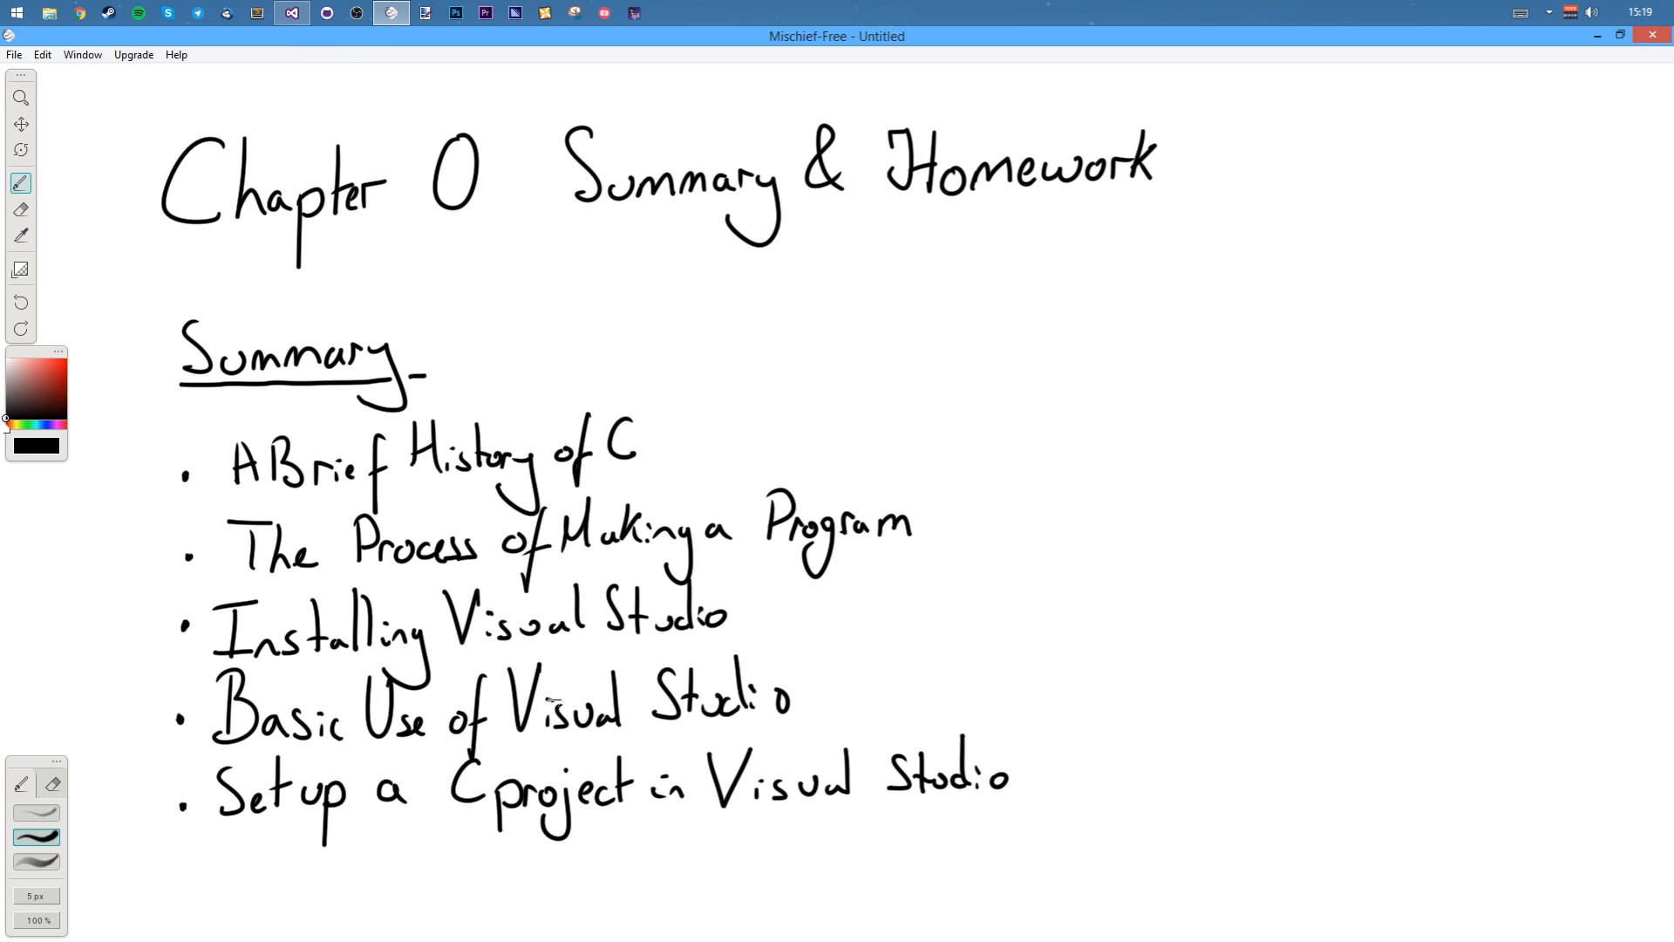
Switch to the Pan tool to move around the canvas.
{"action": "left_click", "coordinate": [21, 124]}
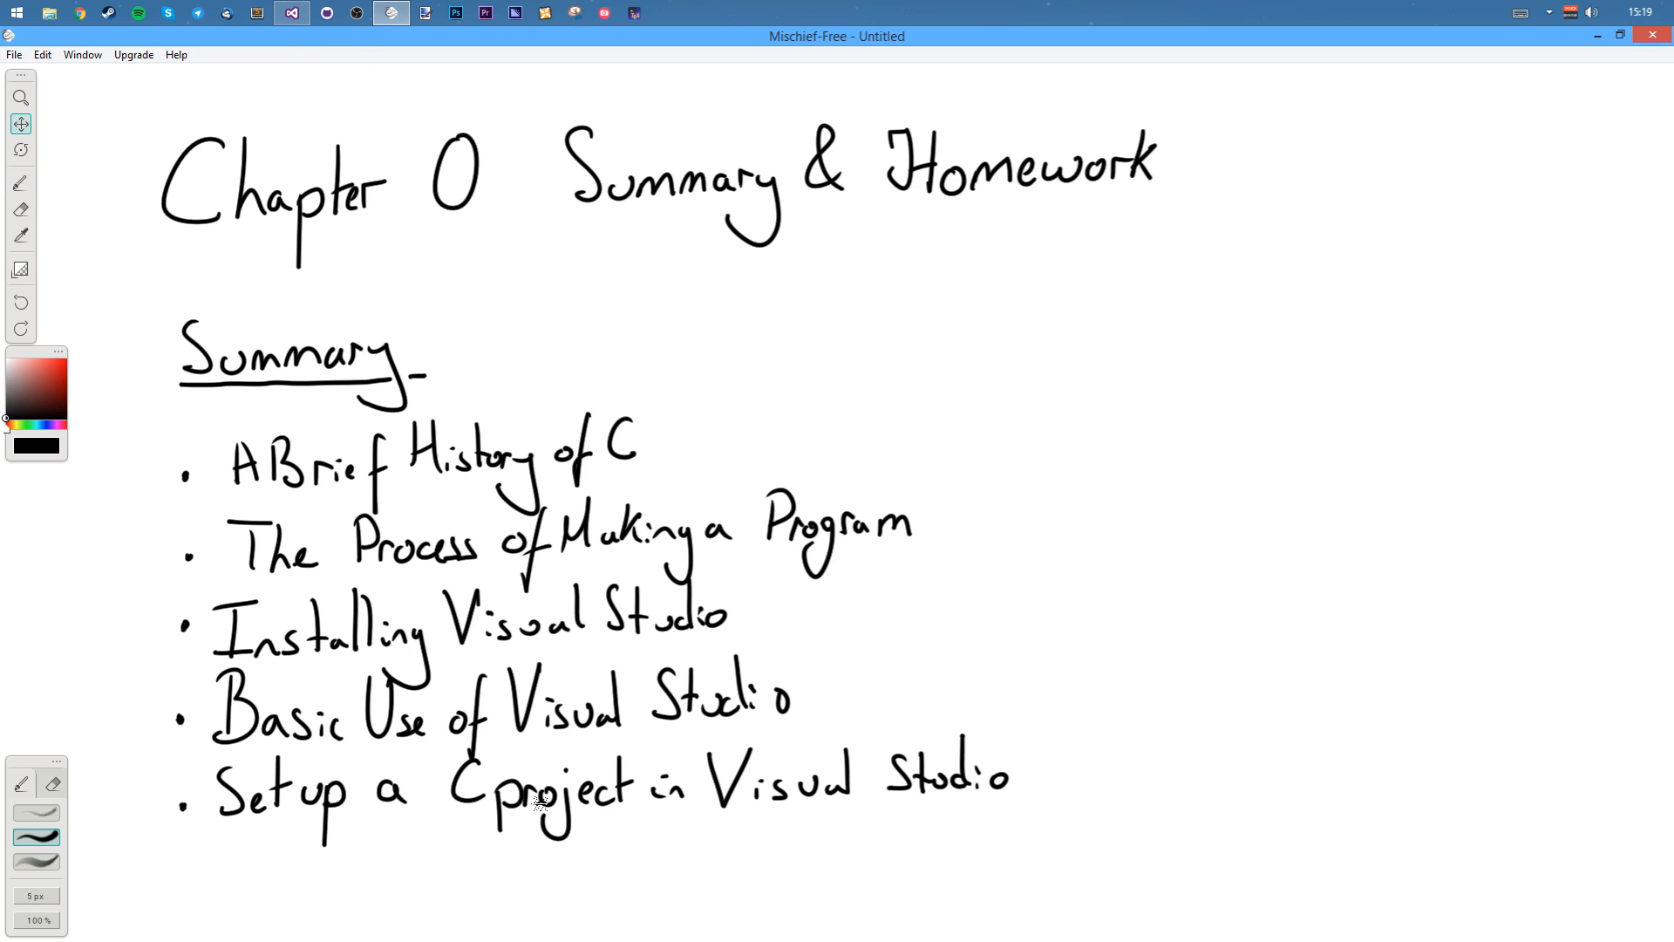
Write the Homework heading, red 'do not hand in' warning and three task bullets, then bring up File Explorer.
{"action": "scroll", "scroll_direction": "down", "scroll_amount": 3}
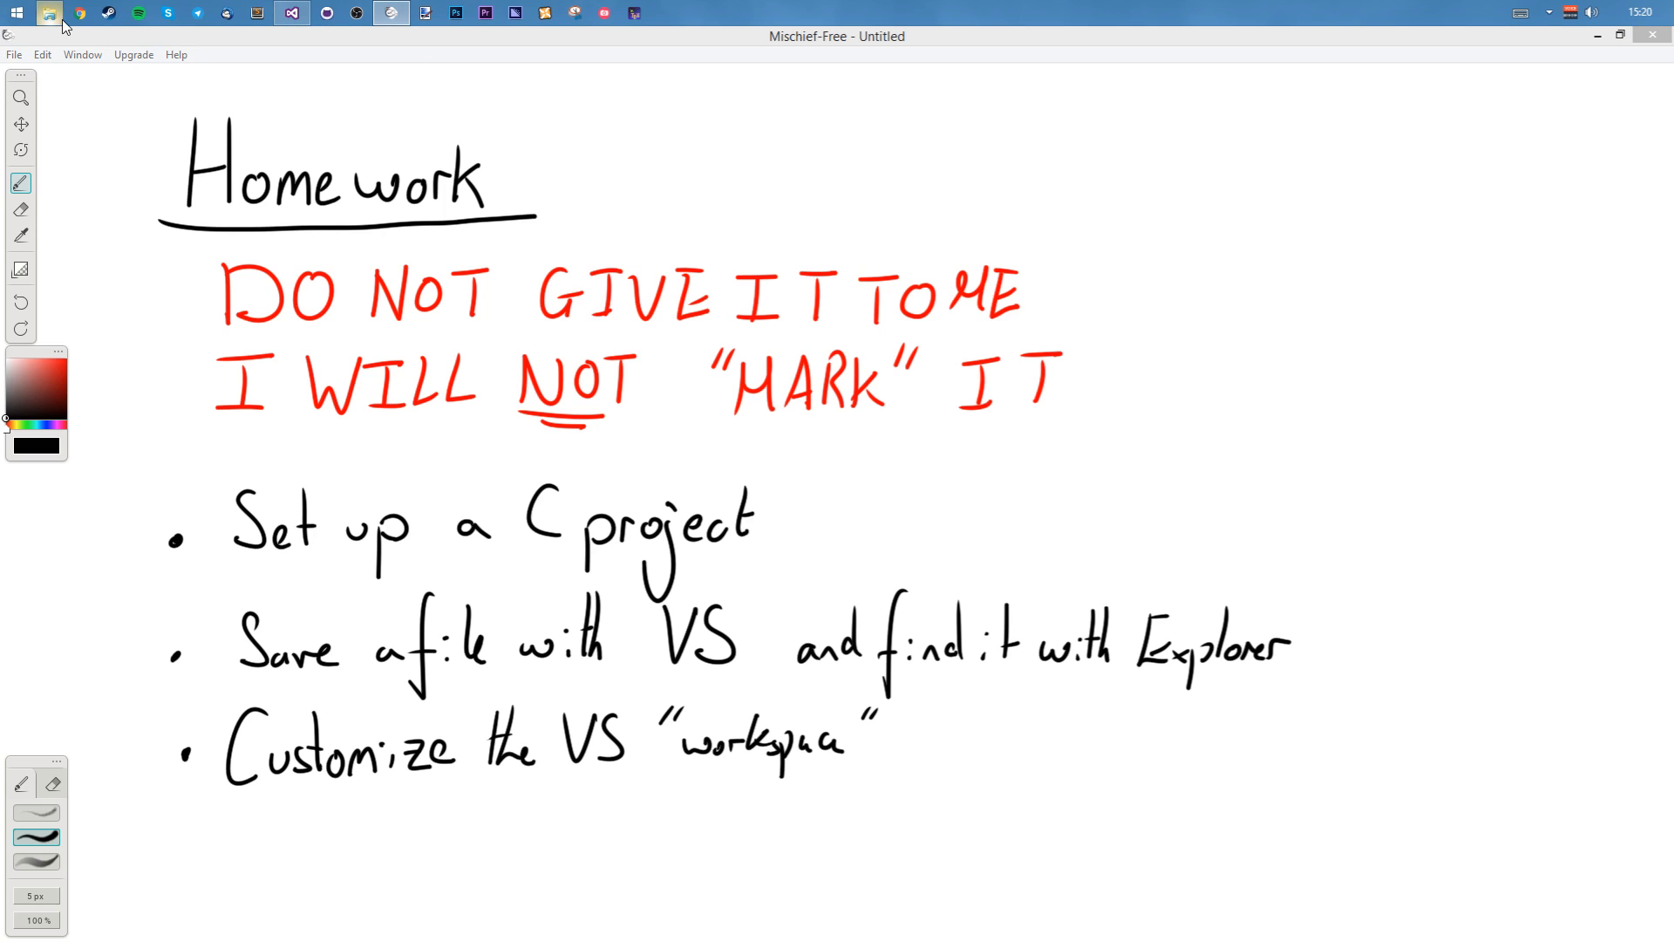
{"action": "left_click", "coordinate": [48, 12]}
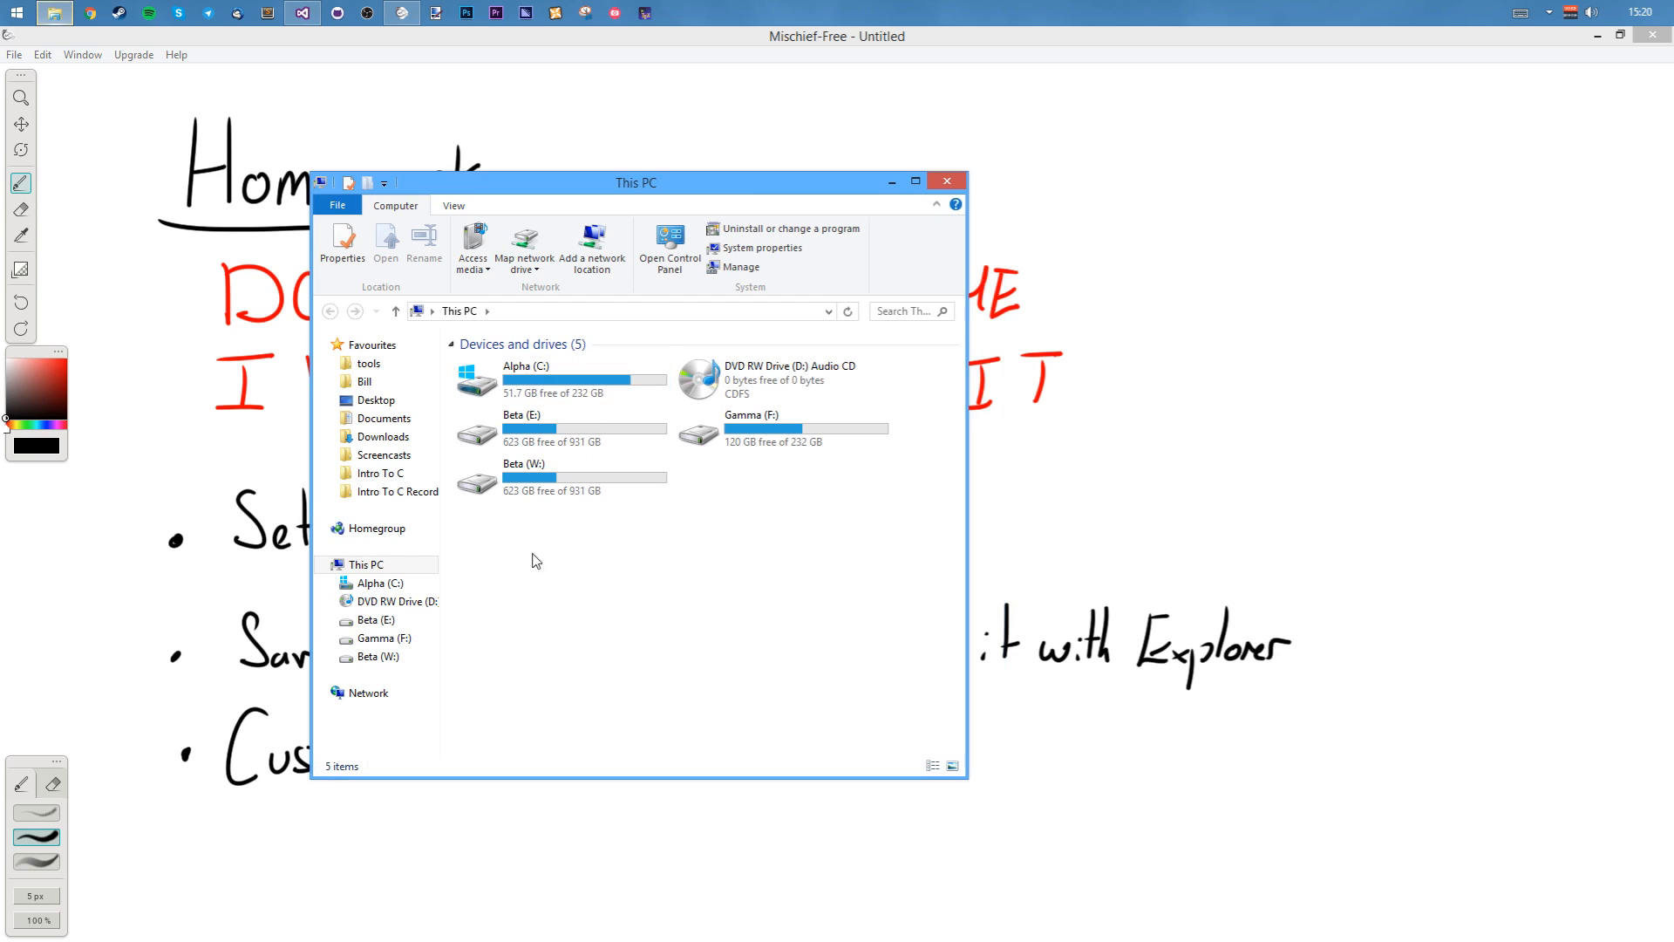
{"action": "mouse_move", "coordinate": [678, 633]}
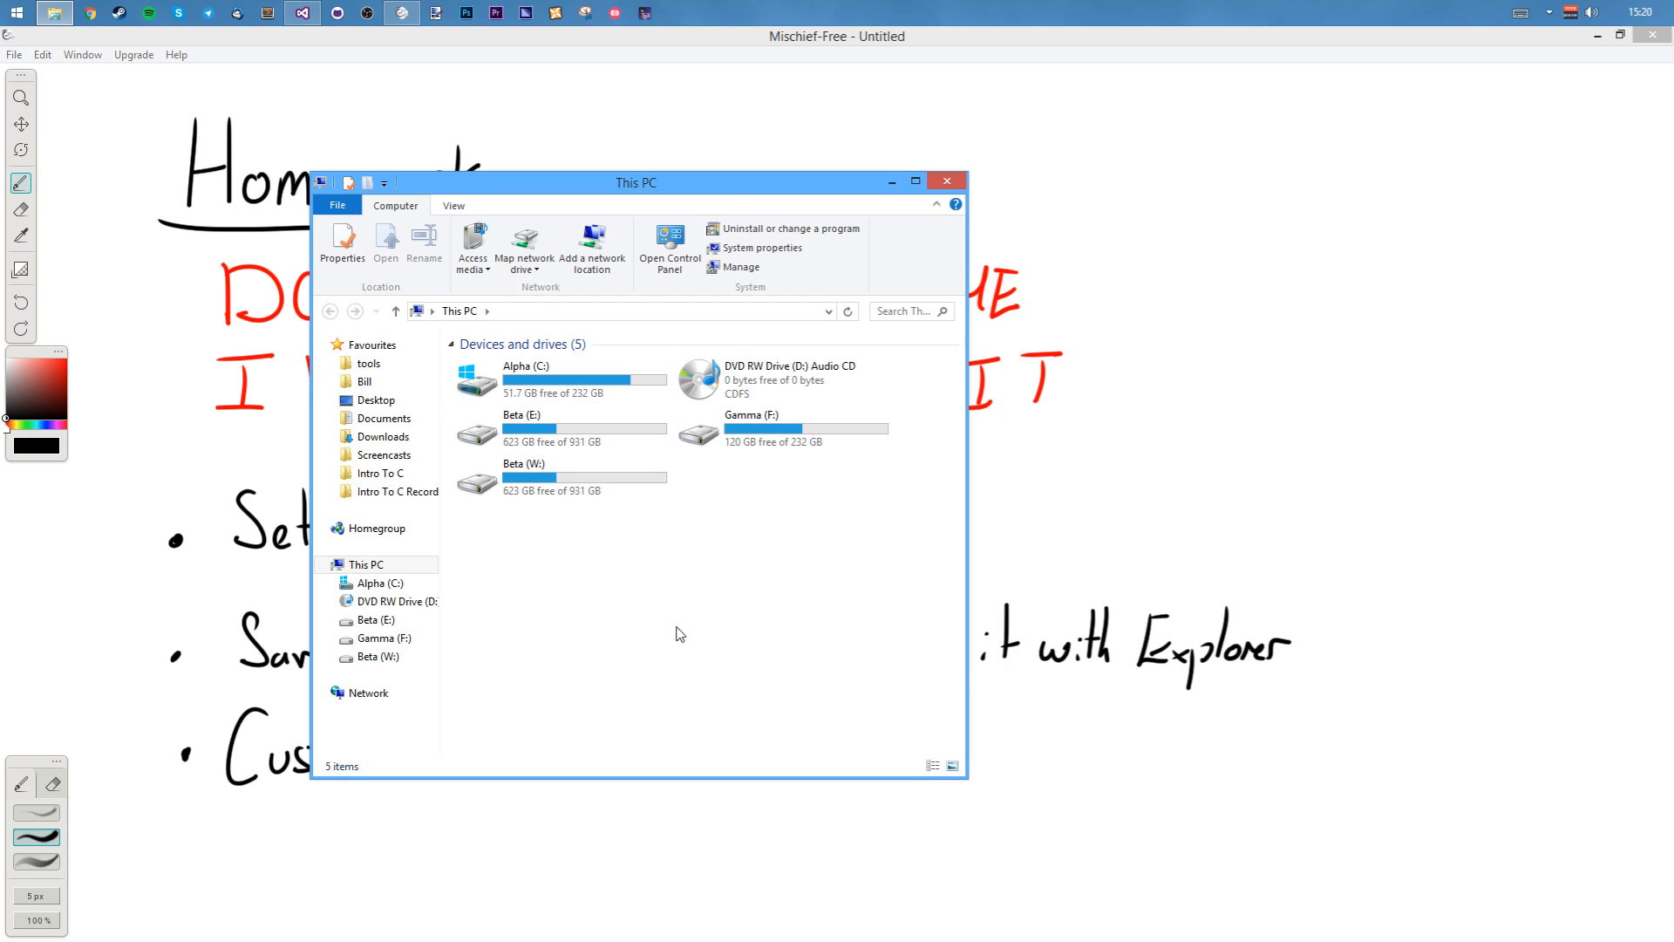
Briefly select the Beta (E:) drive, deselect it, and close the This PC window.
{"action": "left_click", "coordinate": [559, 428]}
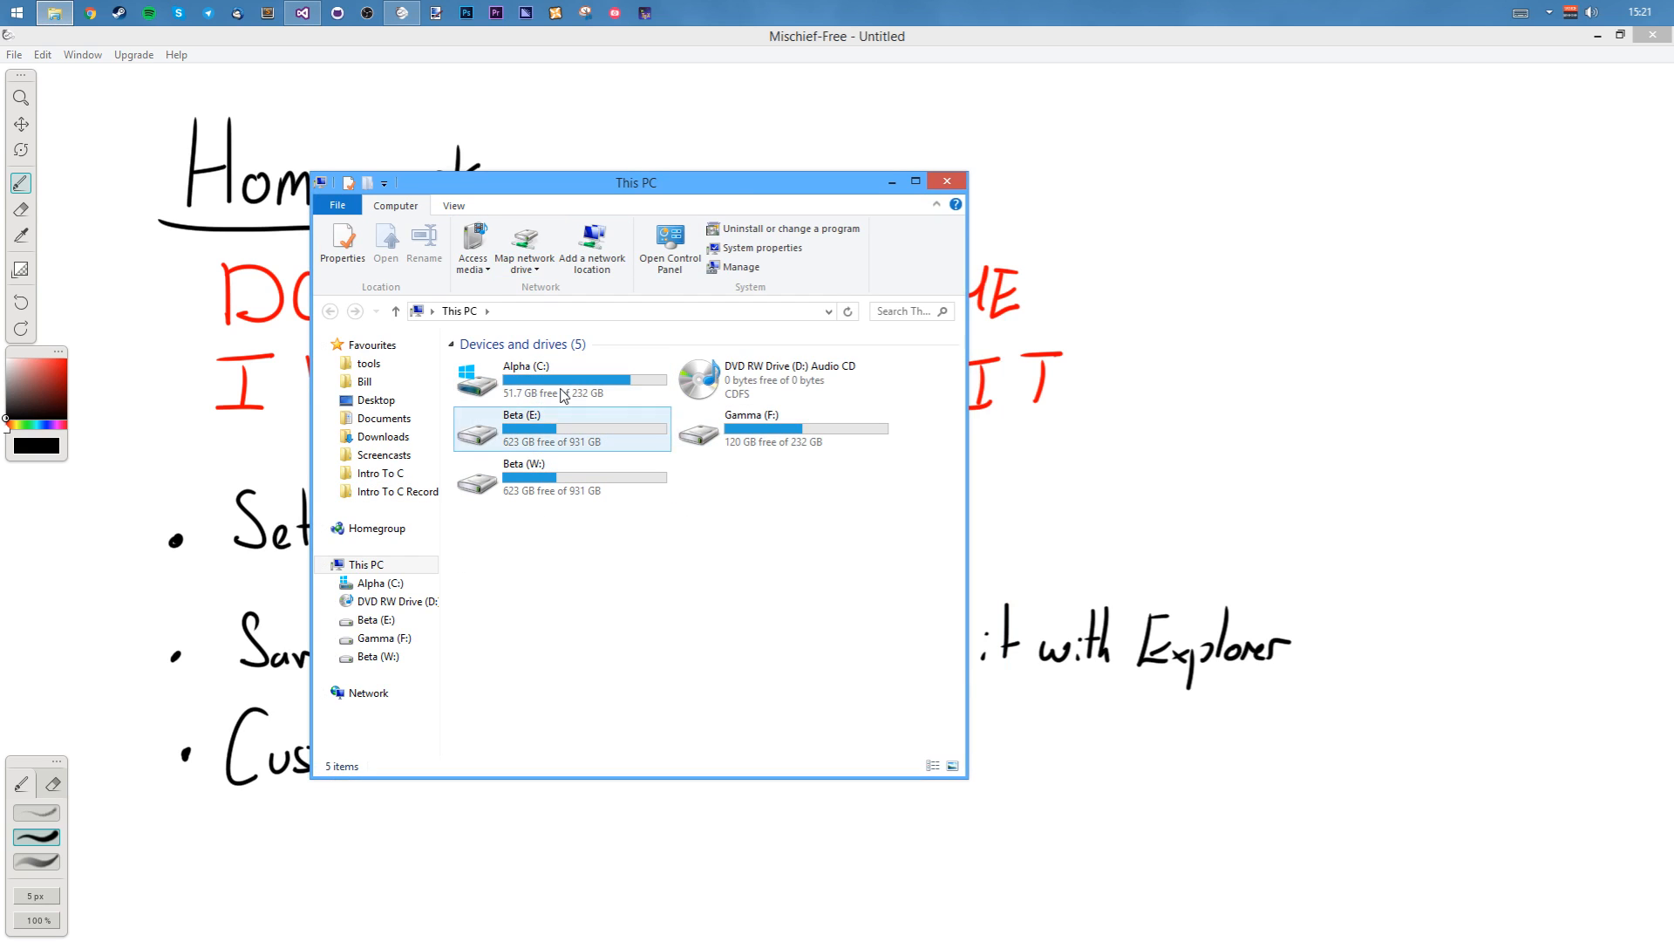
{"action": "left_click", "coordinate": [717, 582]}
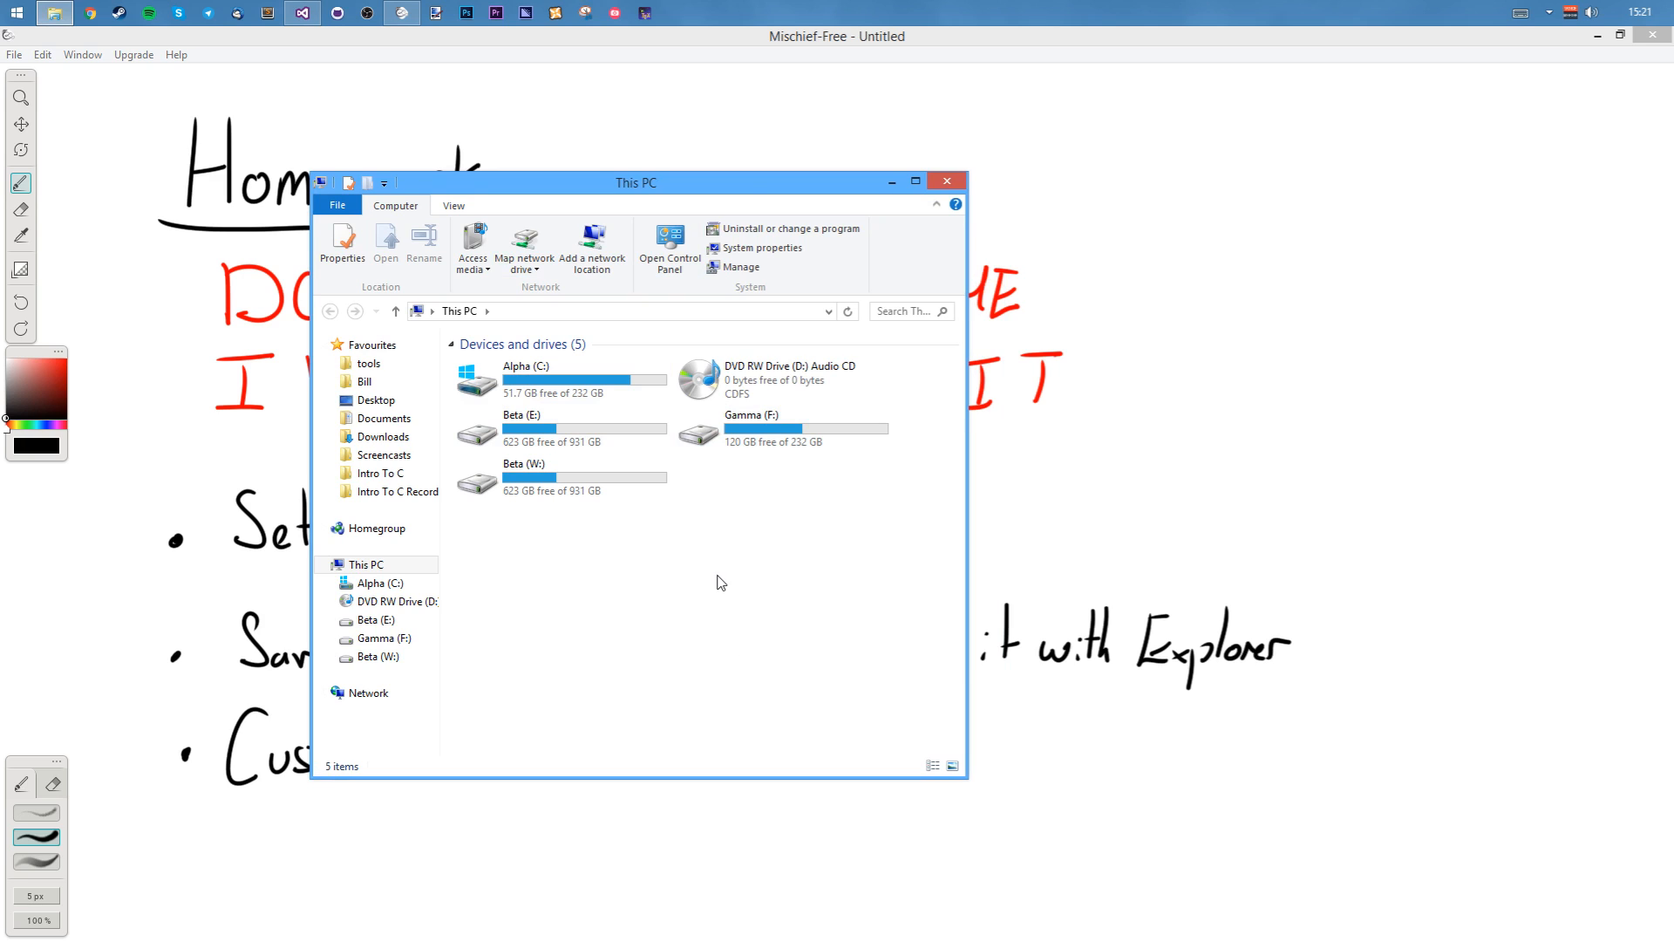
{"action": "mouse_move", "coordinate": [496, 562]}
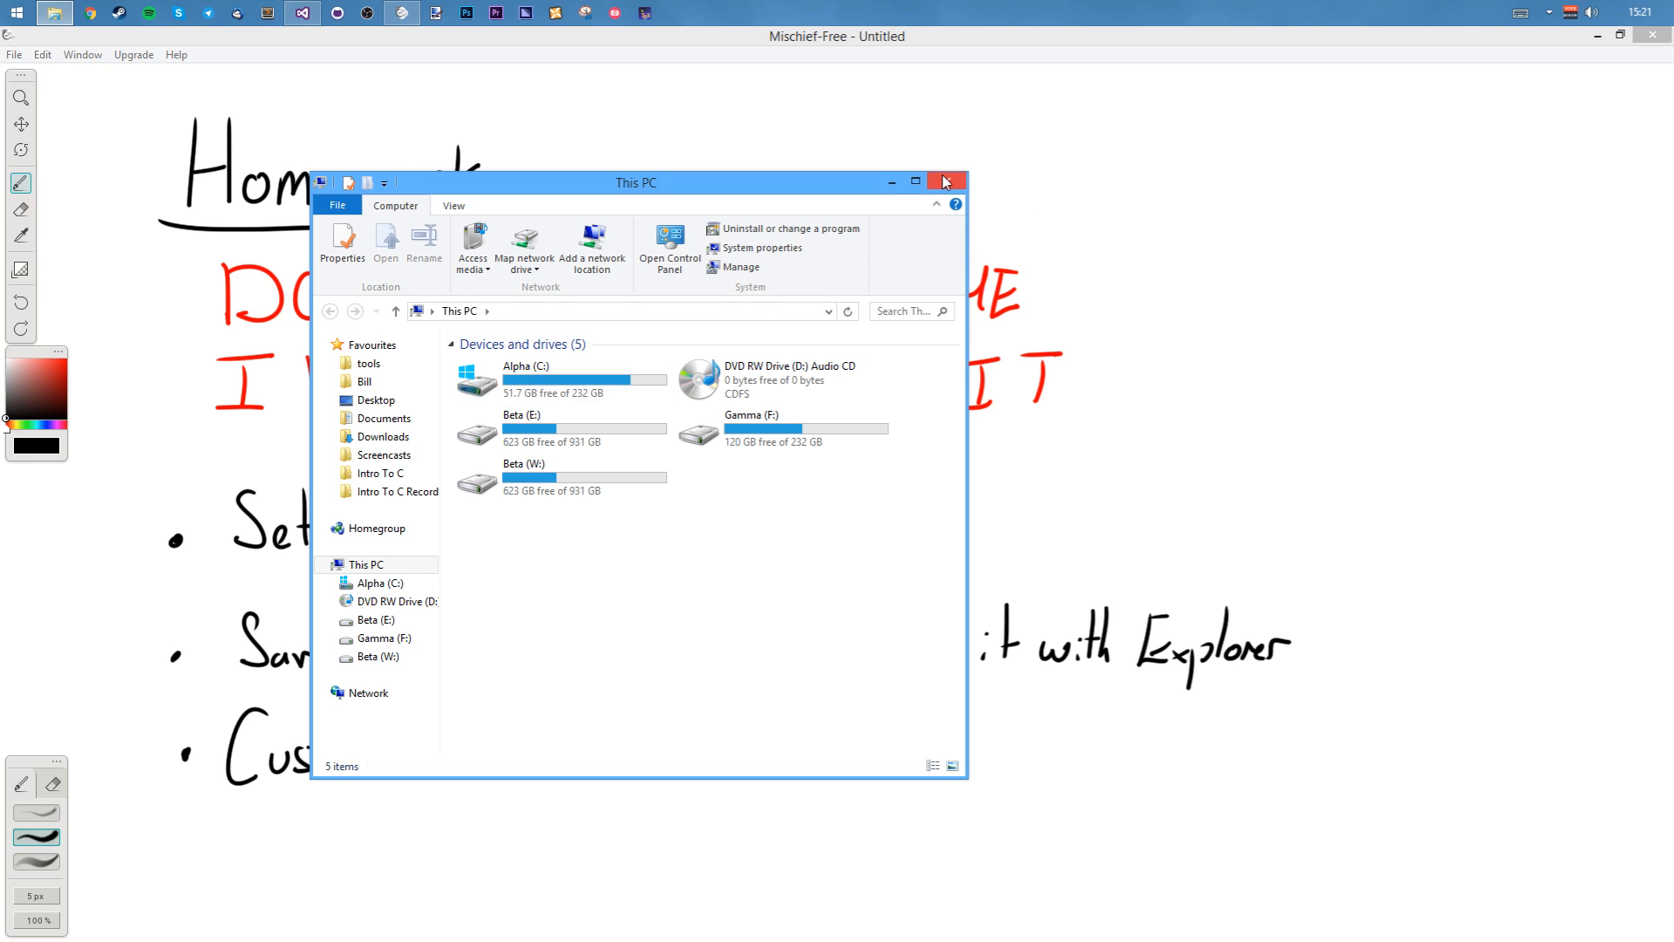
{"action": "mouse_move", "coordinate": [944, 180]}
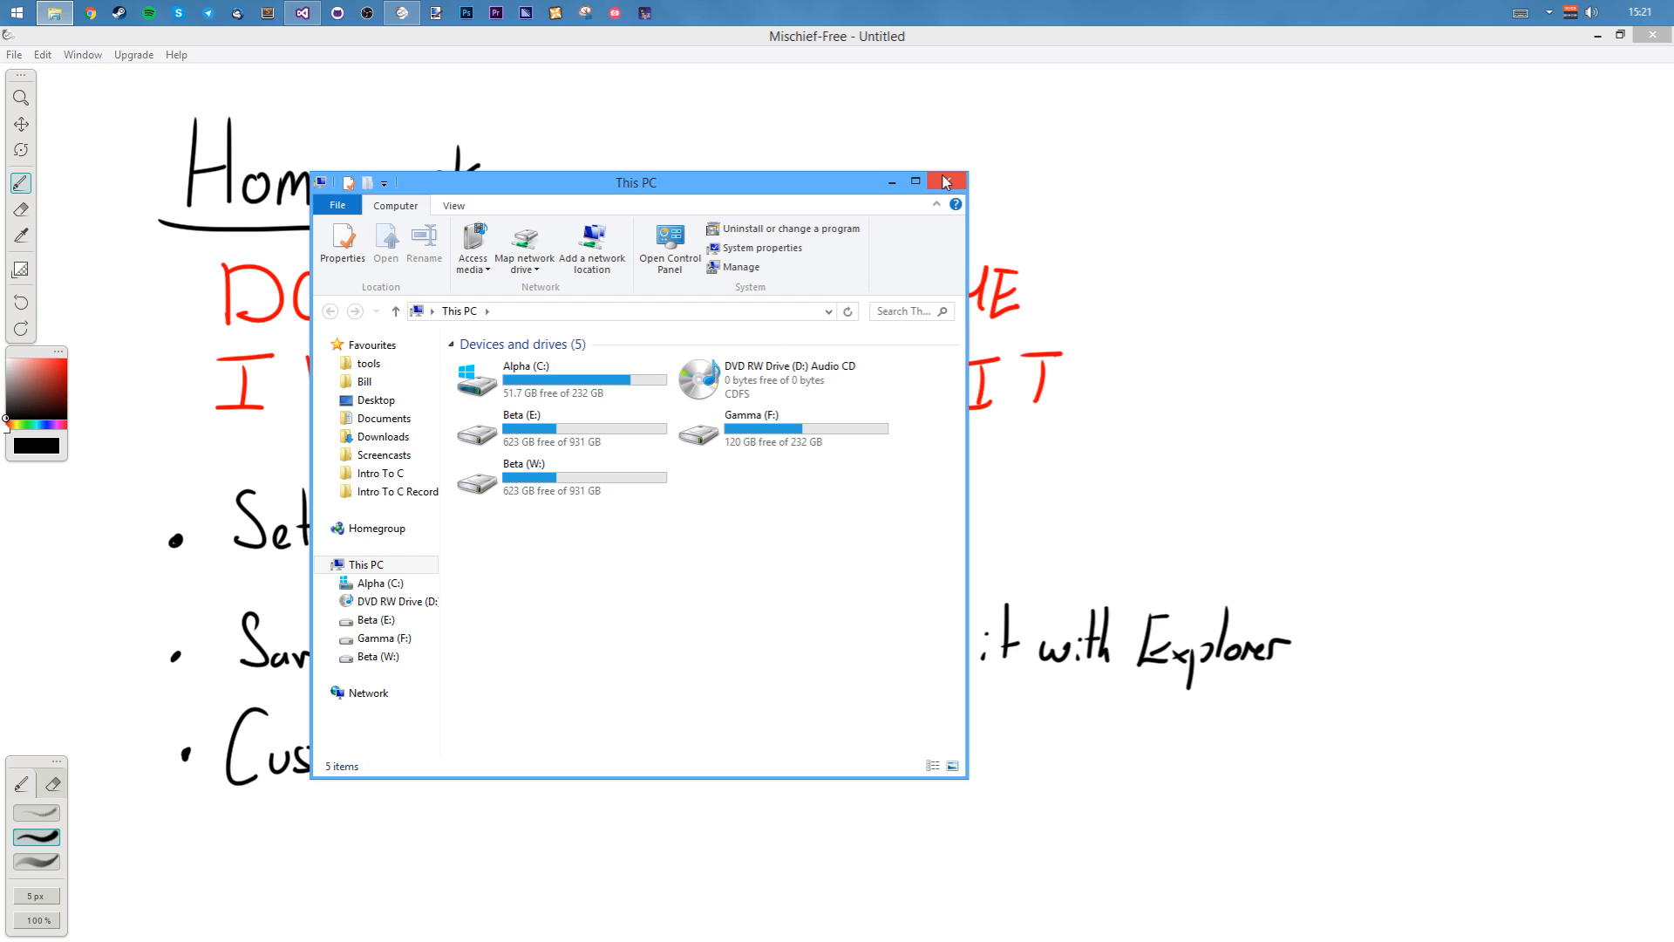
{"action": "left_click", "coordinate": [944, 181]}
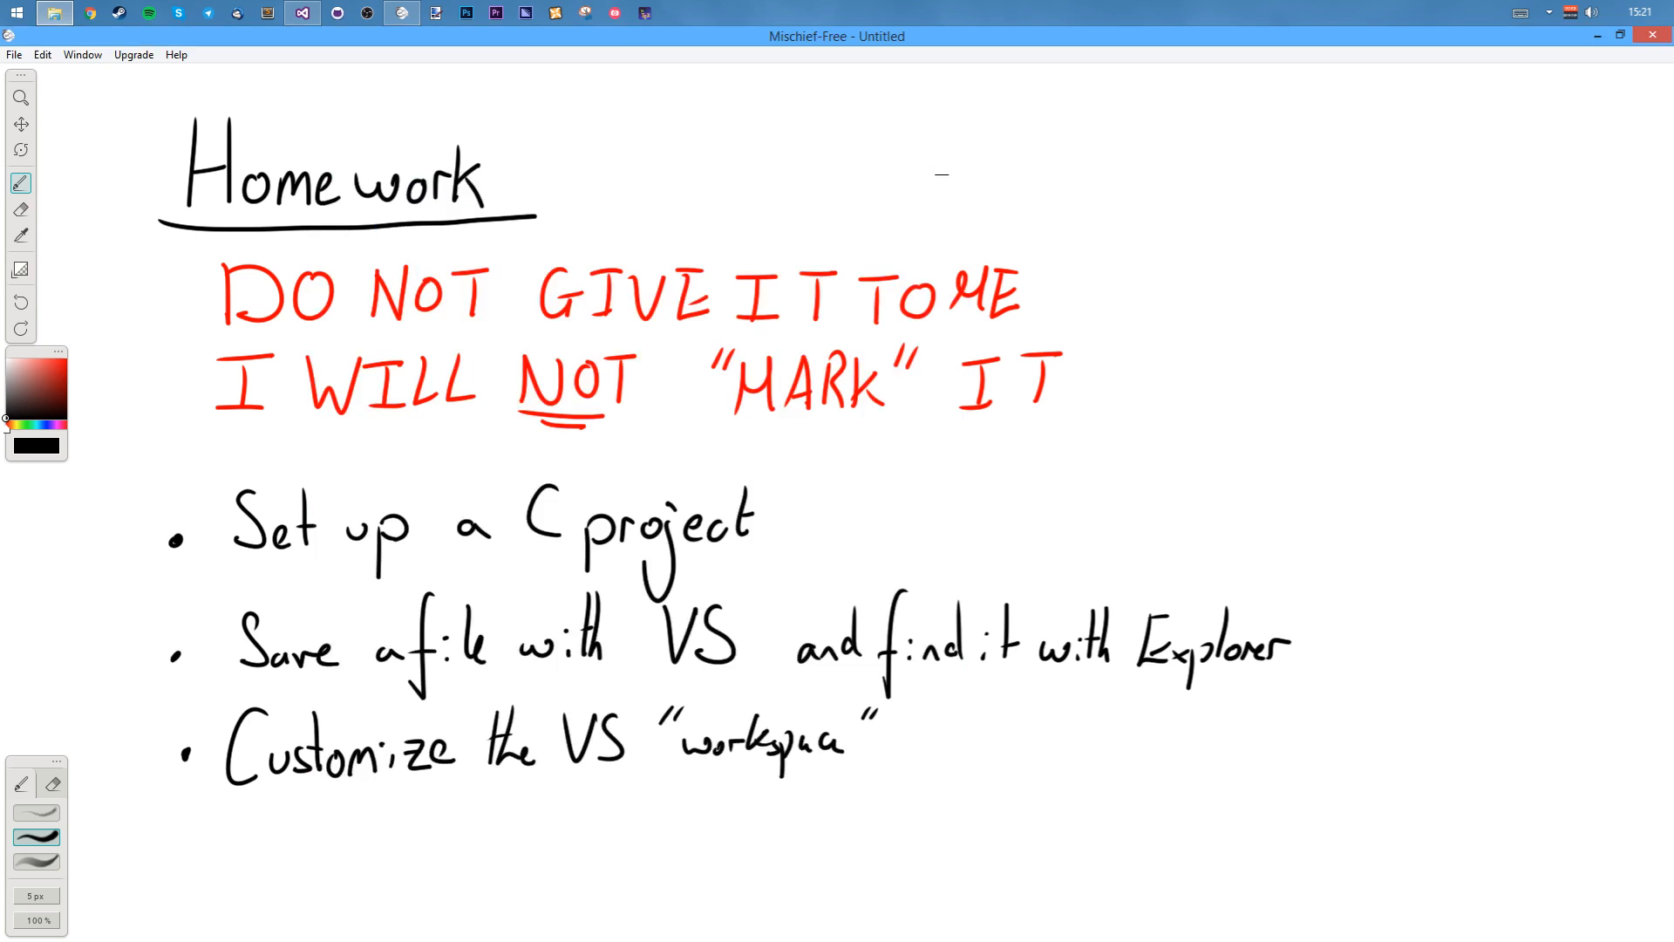